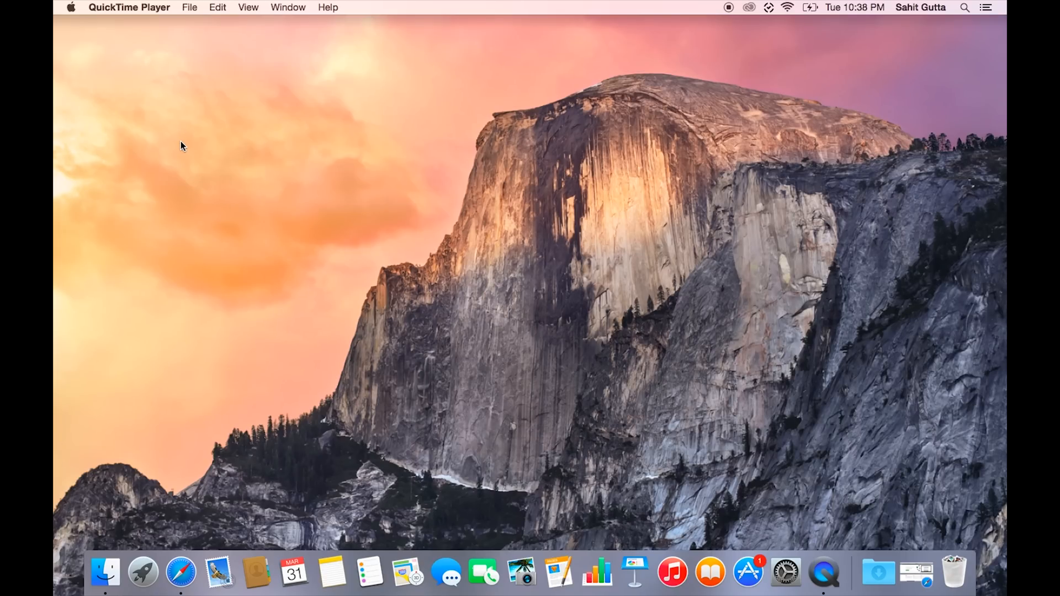
mouse_move(287, 195)
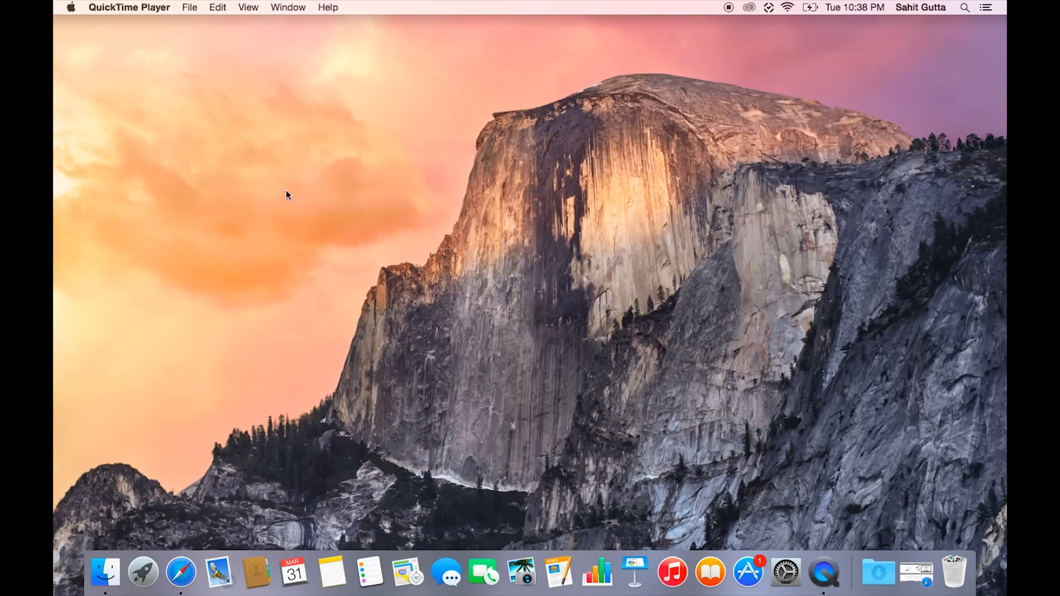
mouse_move(674, 360)
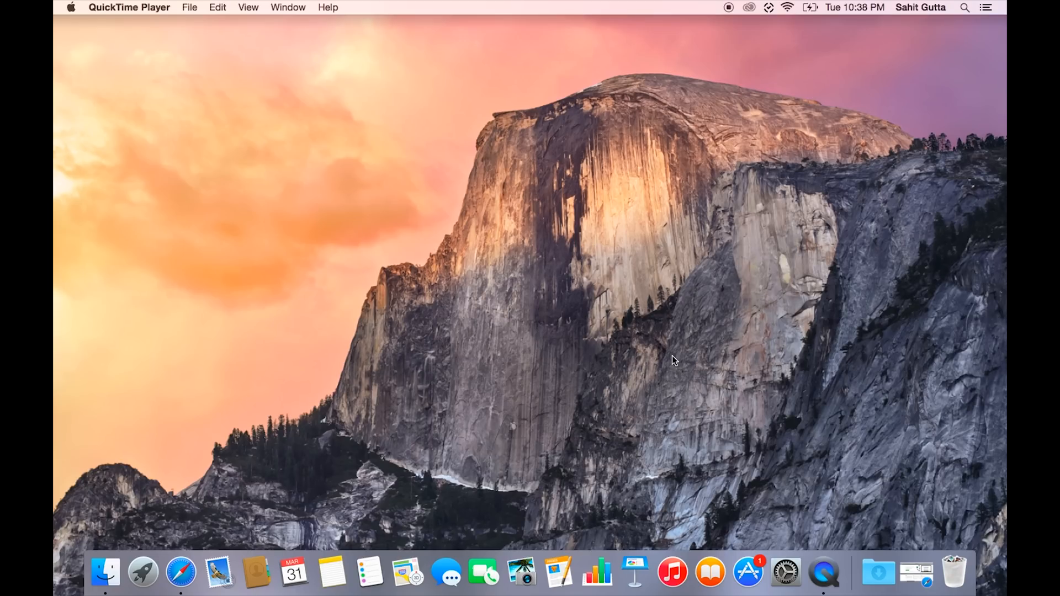
mouse_move(917, 577)
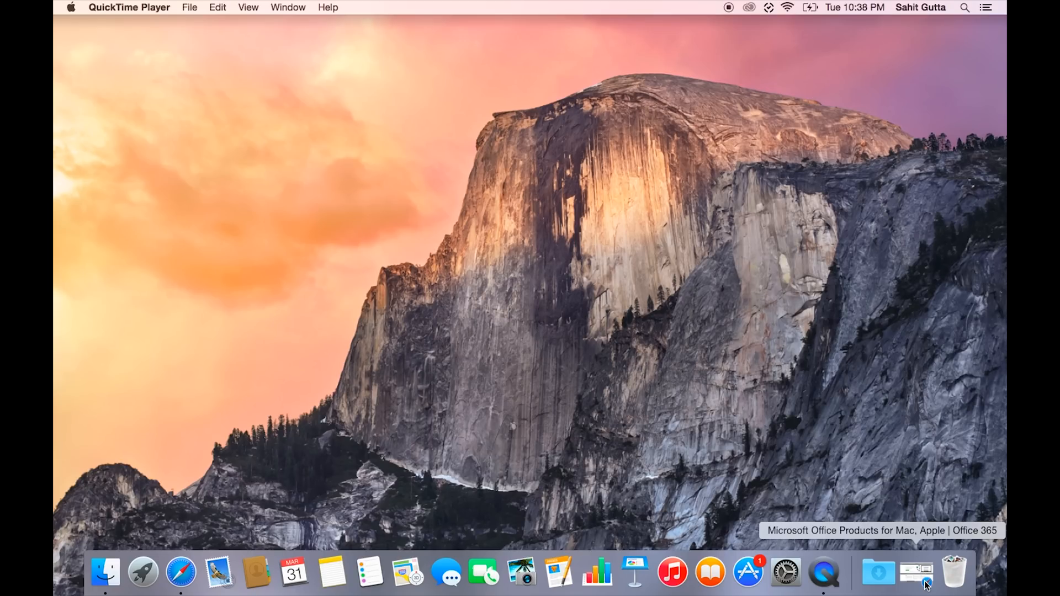
Open the Office for Mac Preview page at products.office.com from the Dock shortcut
click(180, 572)
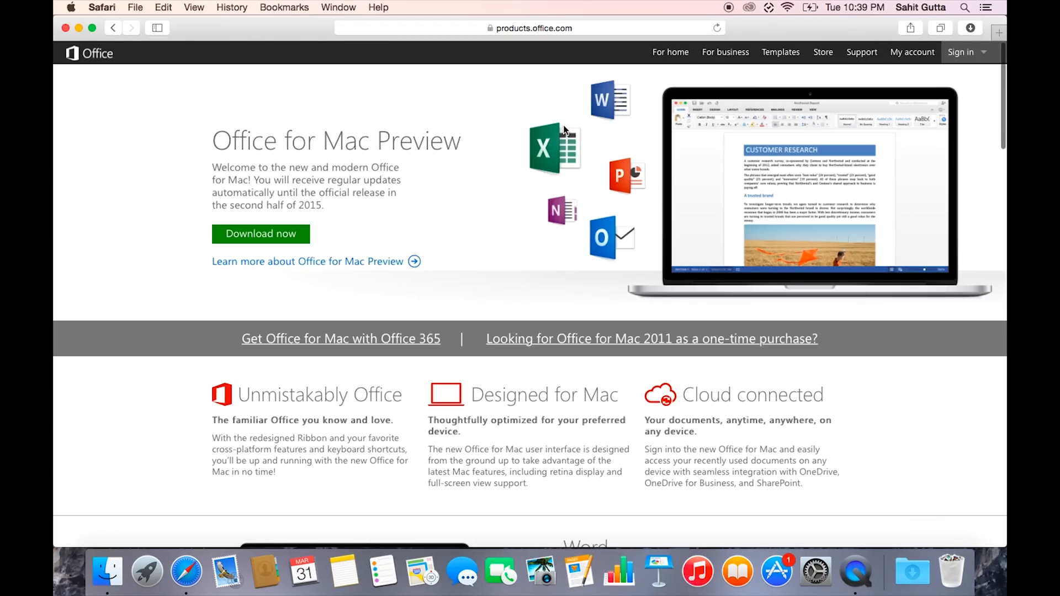
mouse_move(604, 191)
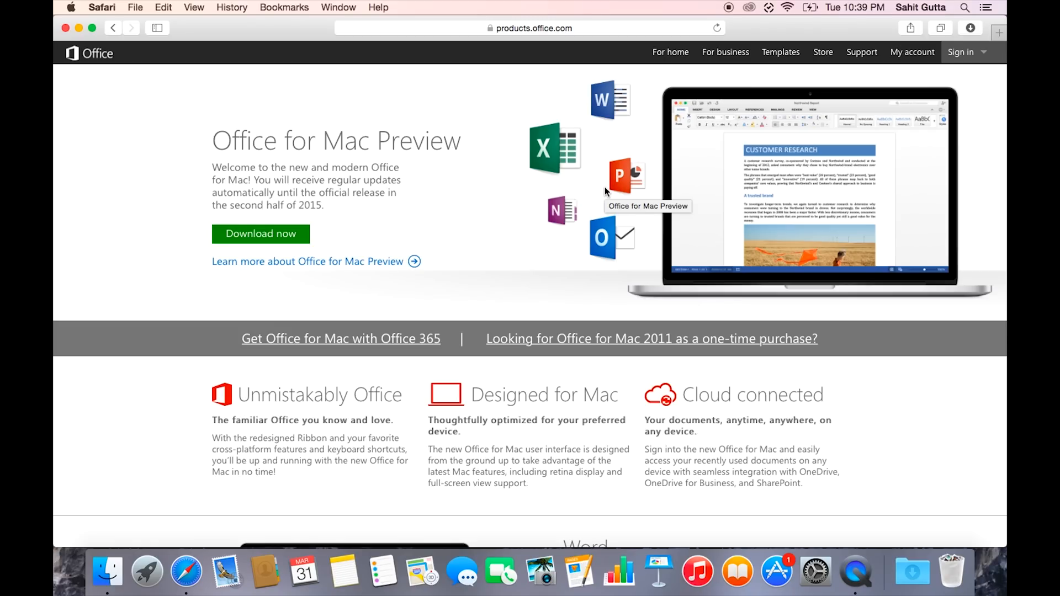
mouse_move(419, 124)
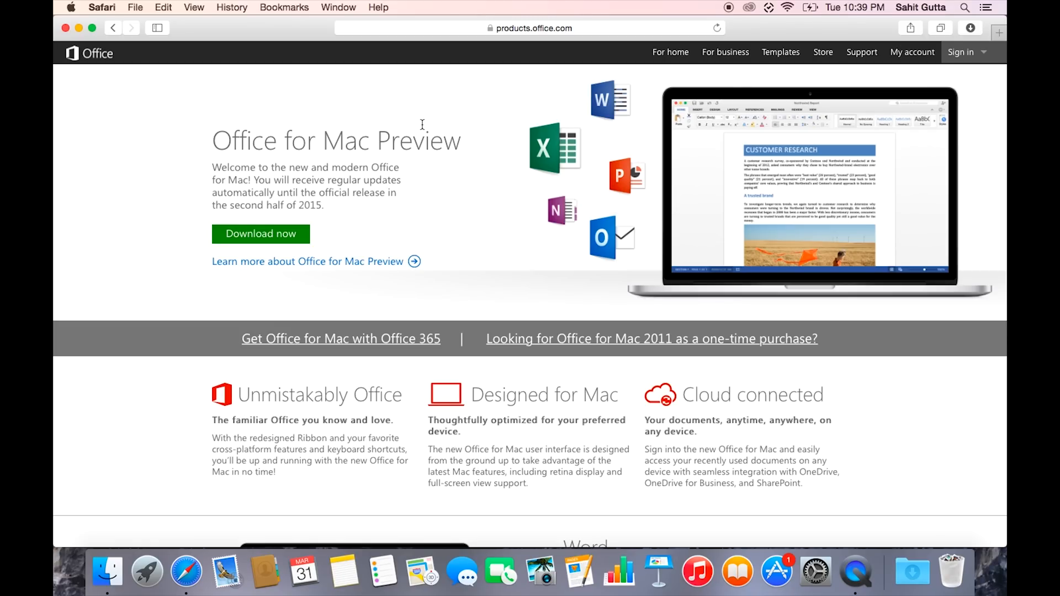
mouse_move(276, 222)
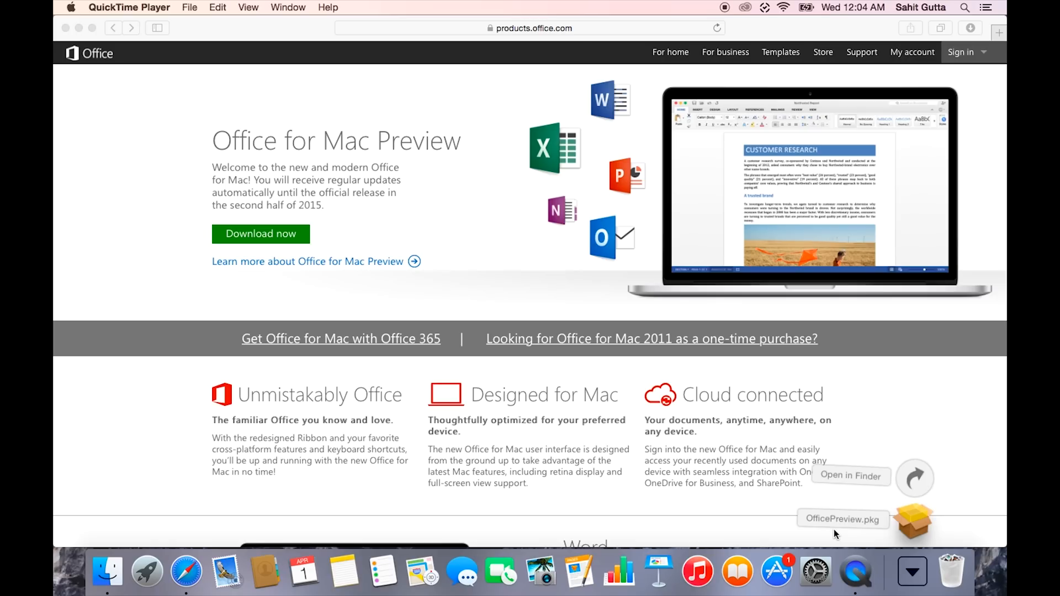
mouse_move(863, 539)
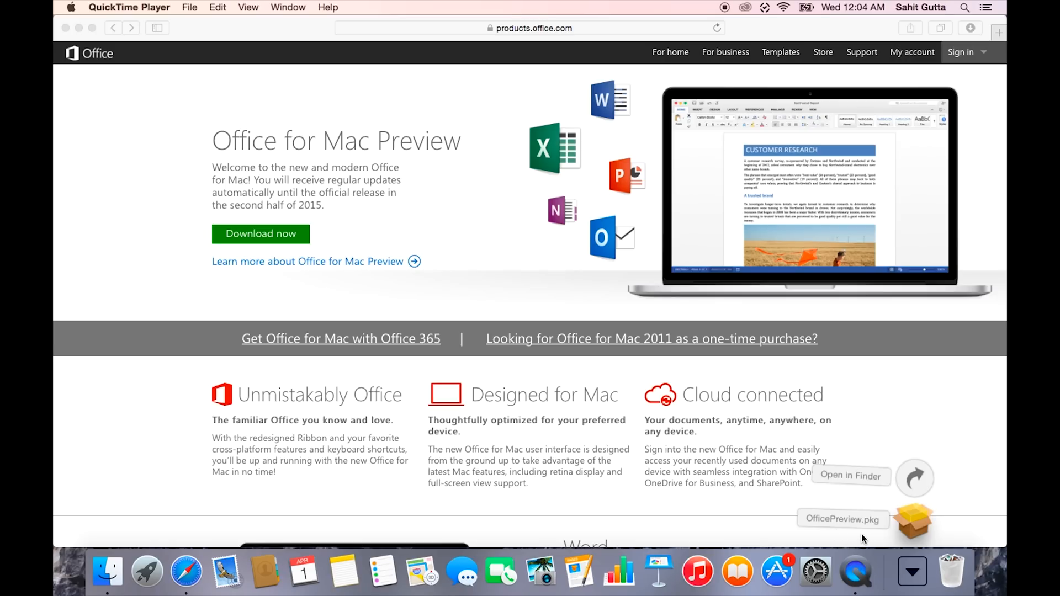
mouse_move(912, 529)
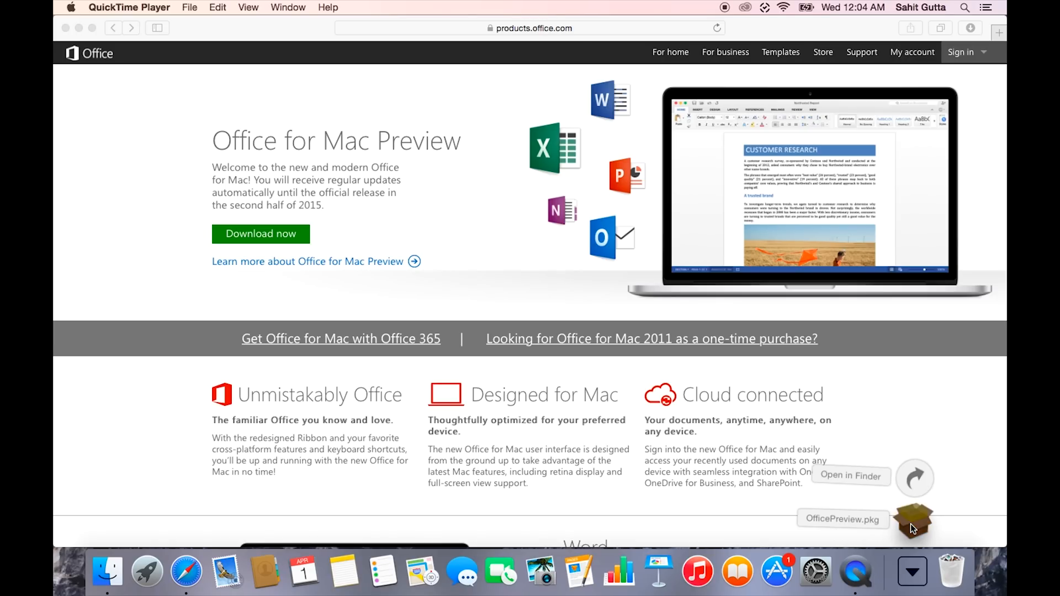
Launch OfficePreview.pkg, continue past the introduction and license text, and agree to the license terms
double_click(913, 520)
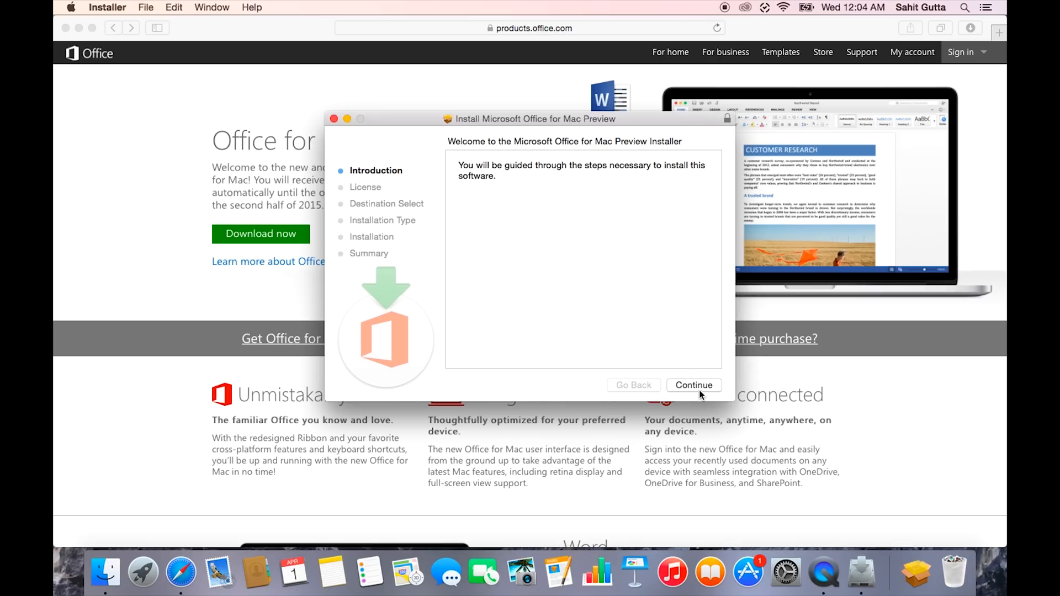
click(693, 384)
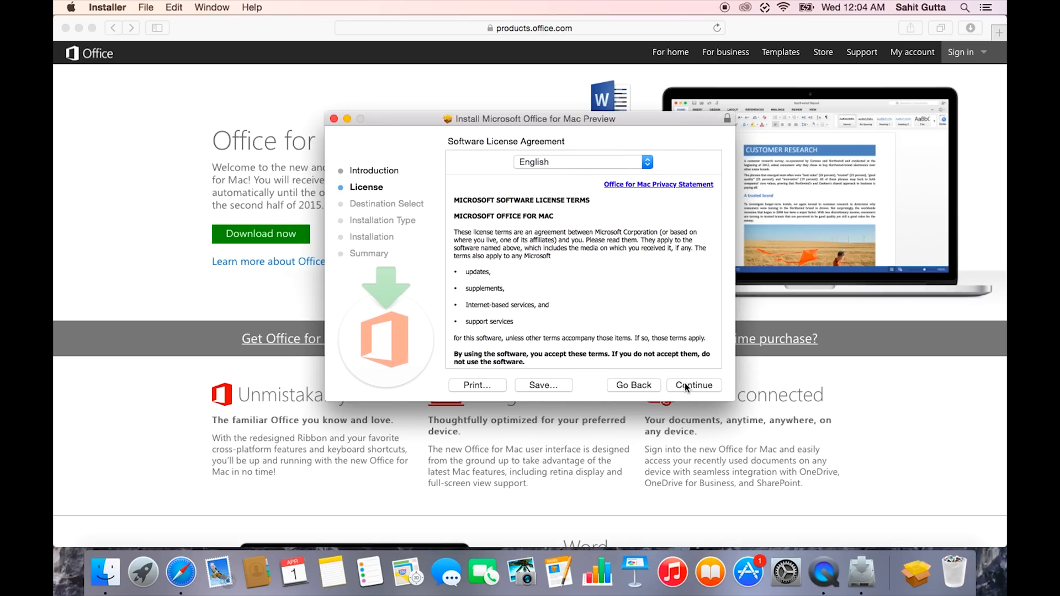
click(693, 384)
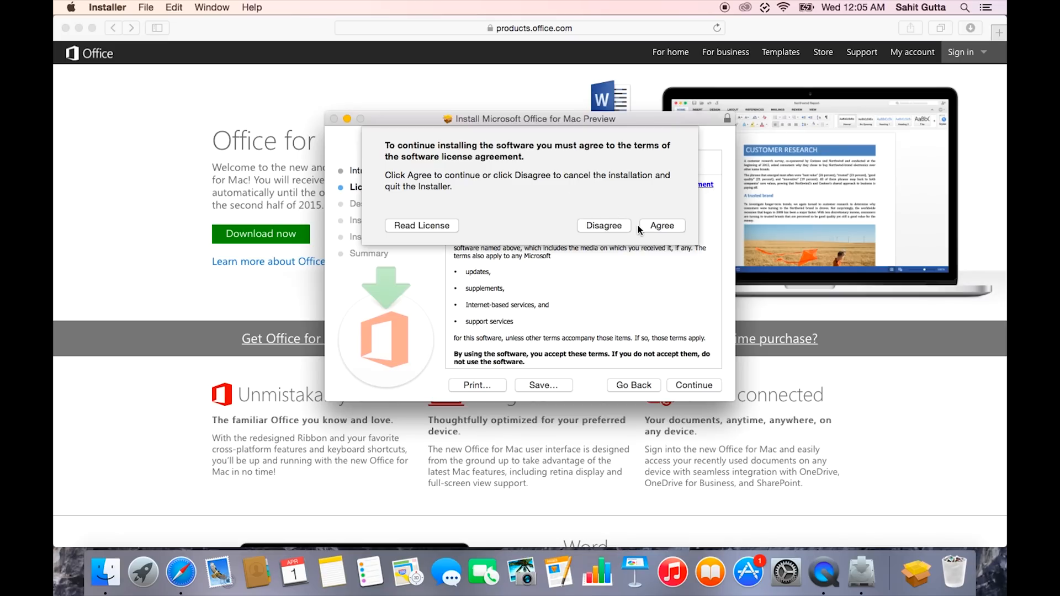
click(660, 226)
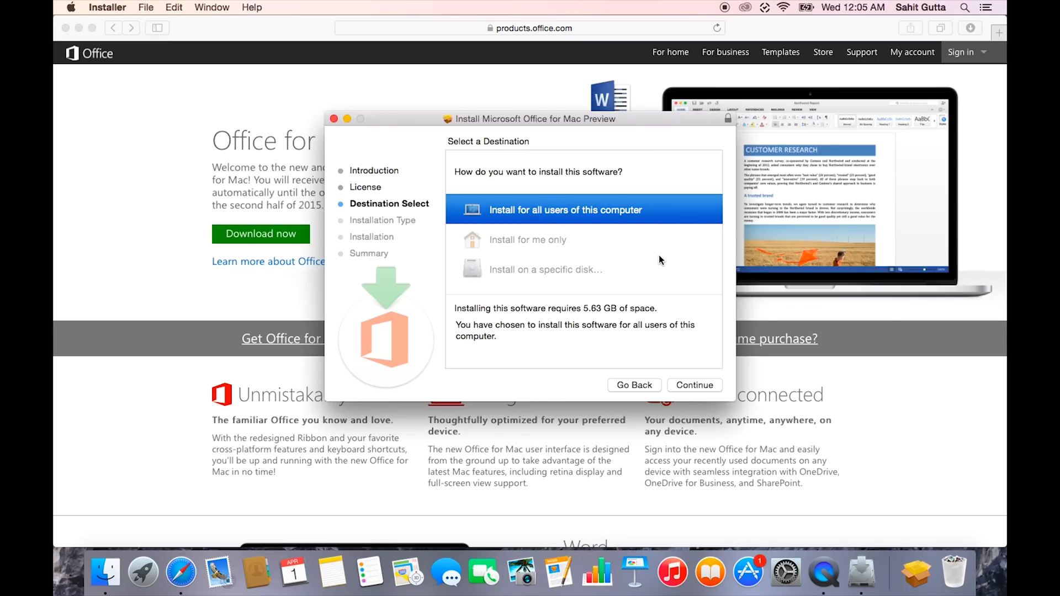
mouse_move(562, 254)
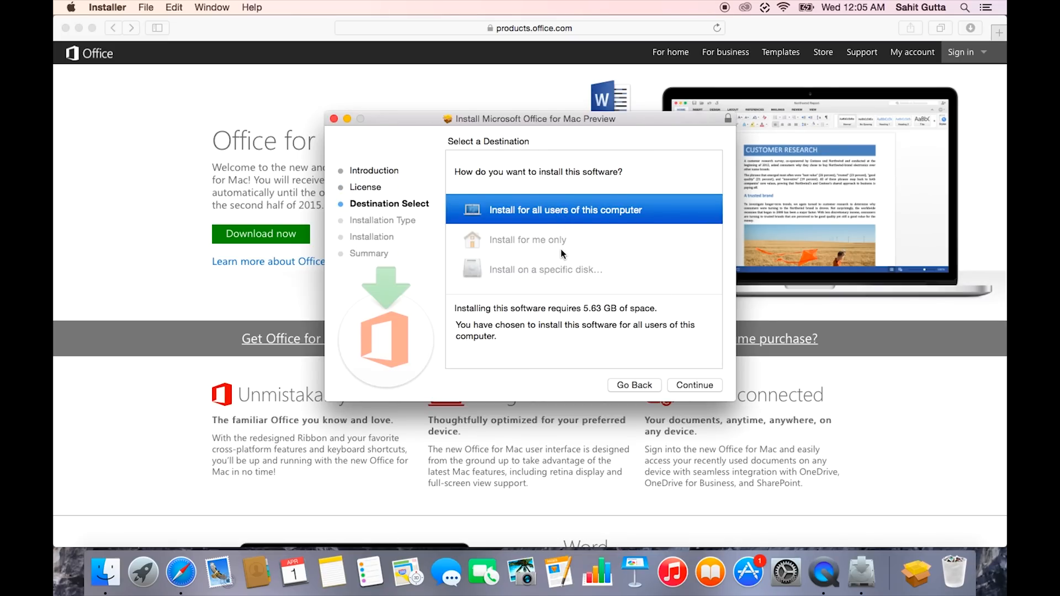
mouse_move(690, 379)
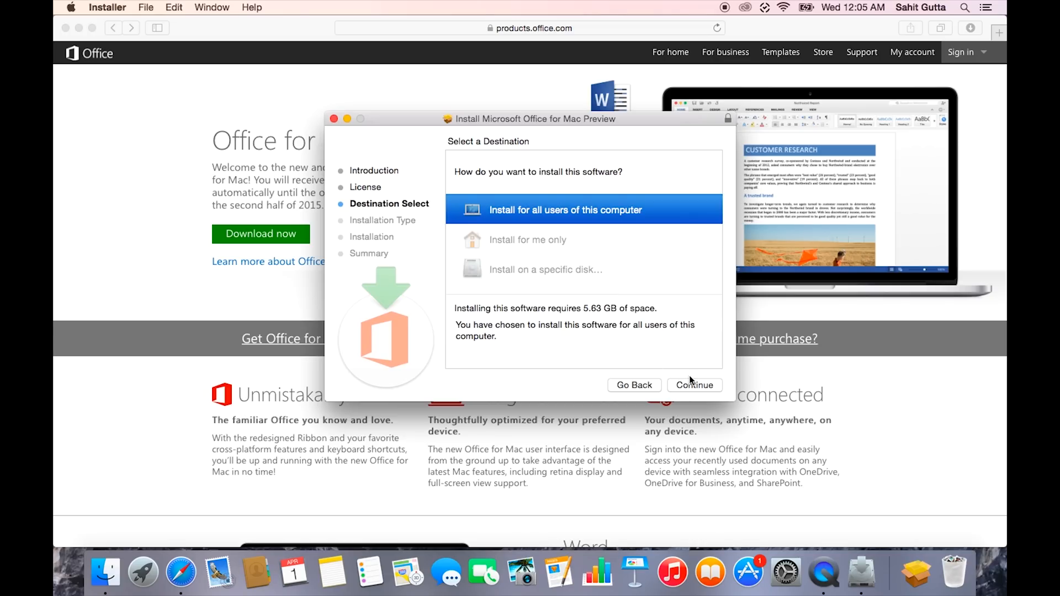
mouse_move(698, 388)
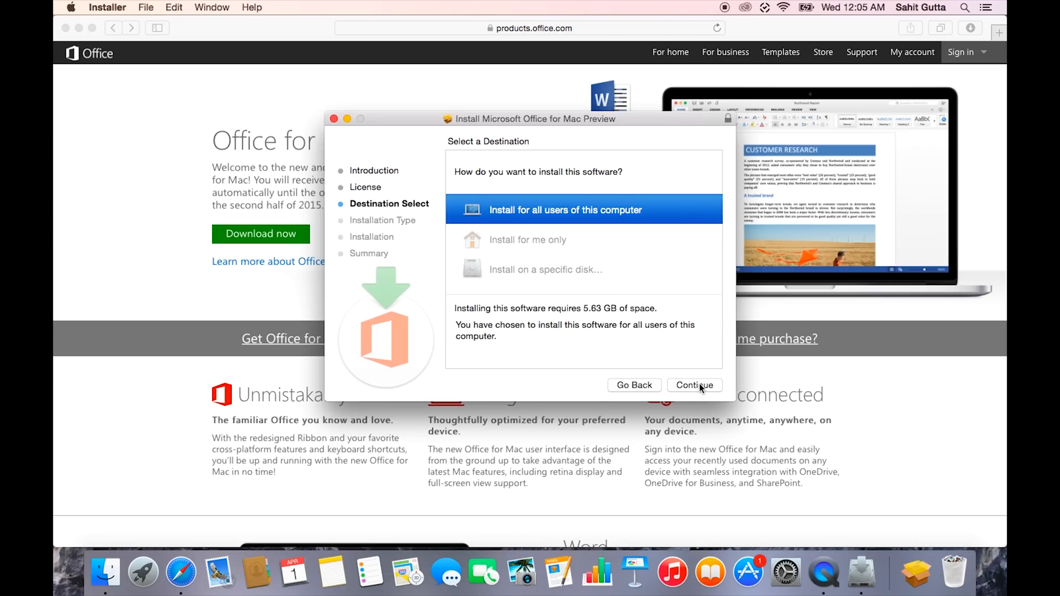
Install for all users with the standard installation, authorizing it with the administrator password
click(694, 384)
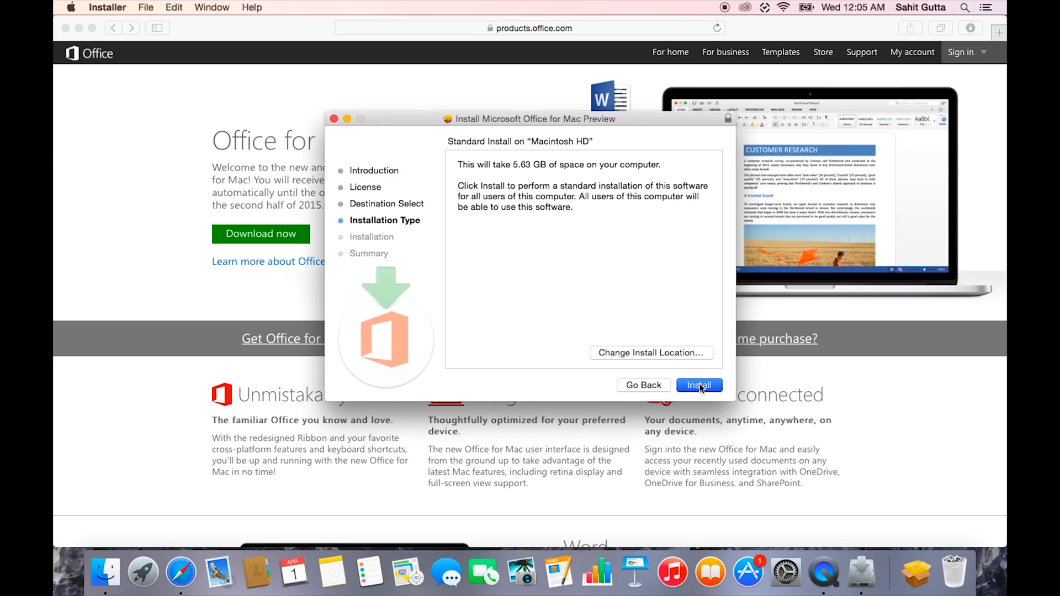
click(698, 385)
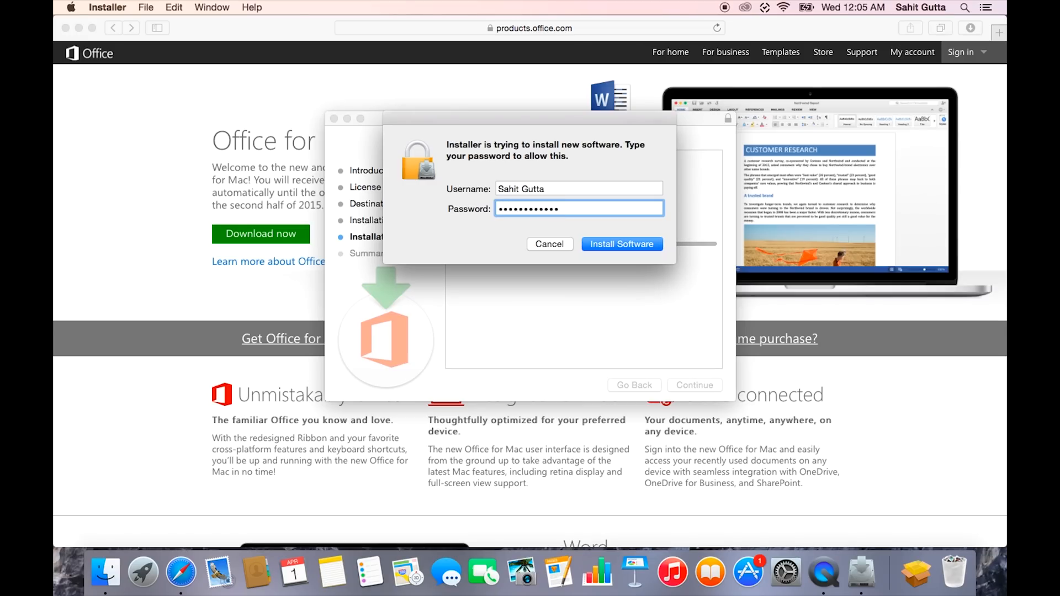
click(620, 244)
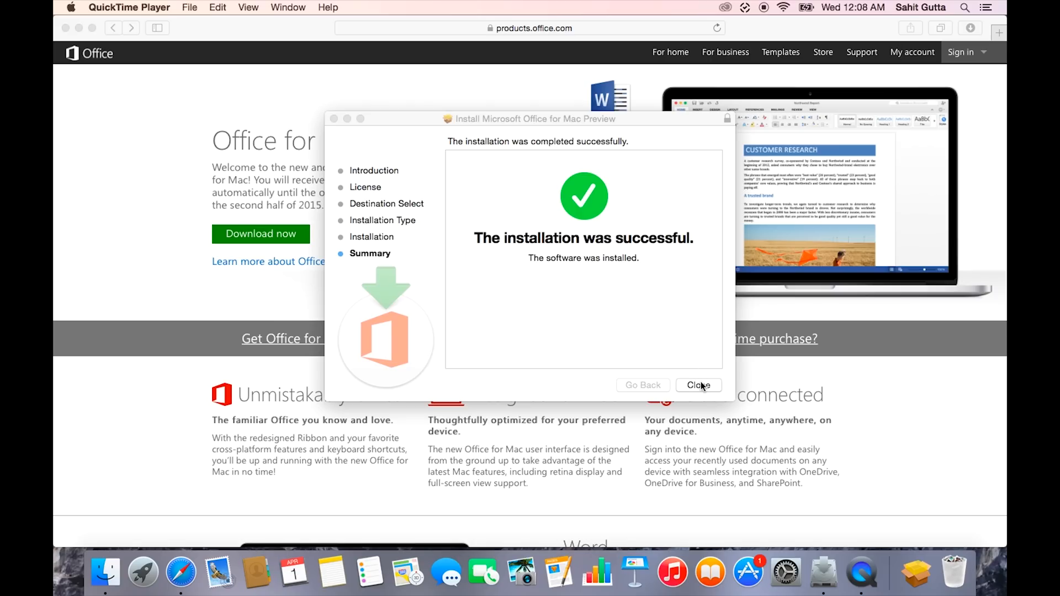
Close the finished installer and show all installed applications in Launchpad
click(699, 384)
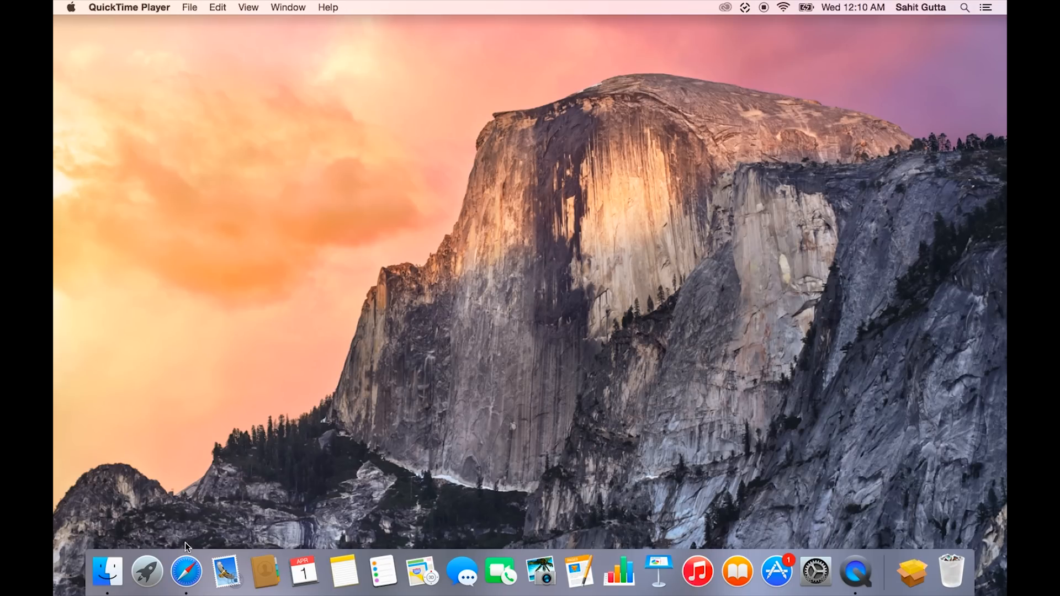
click(147, 571)
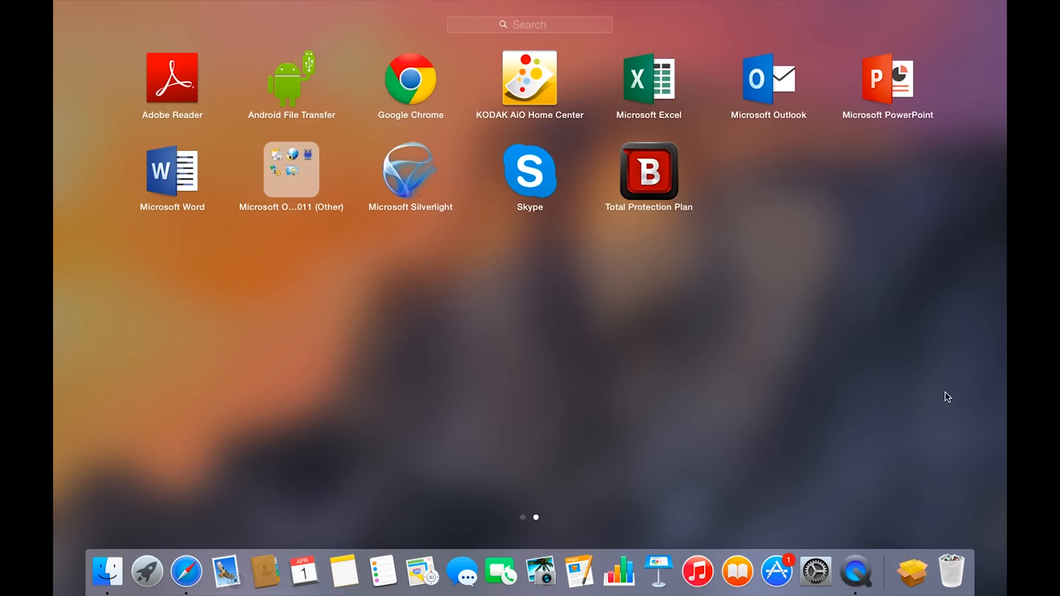
mouse_move(181, 204)
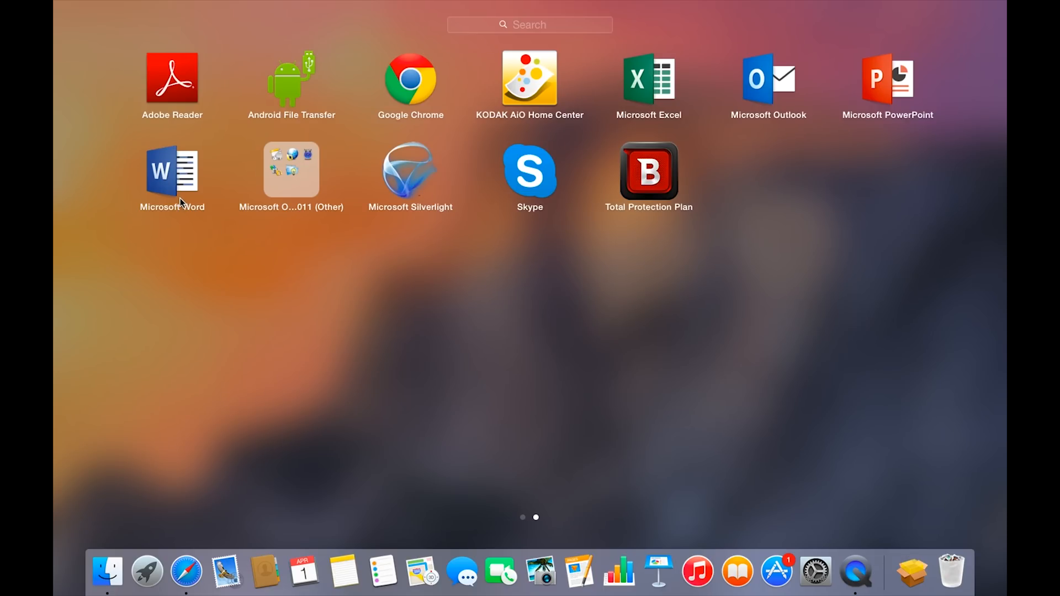
mouse_move(893, 101)
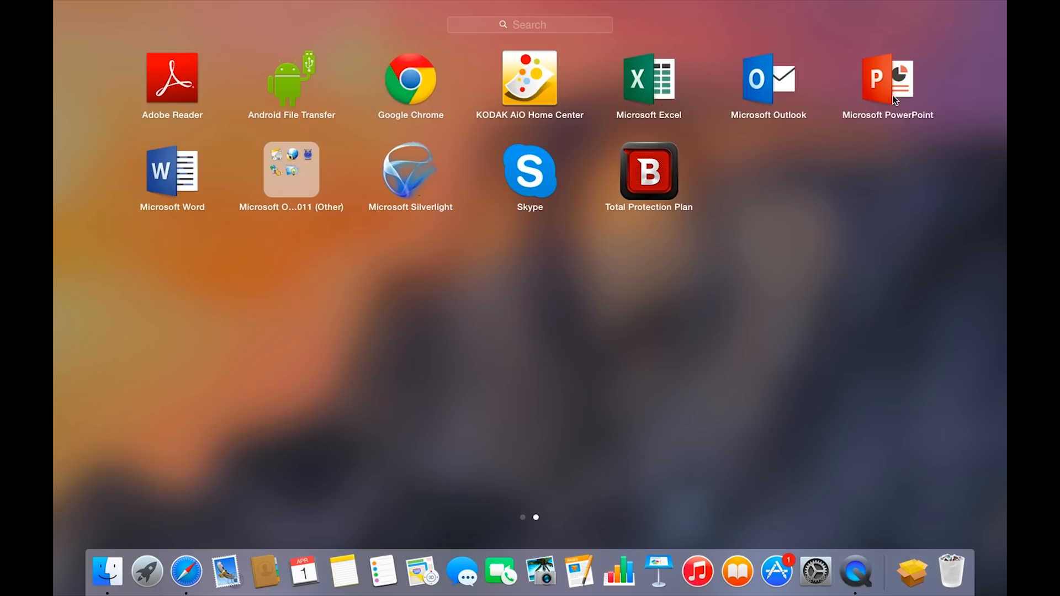
mouse_move(203, 160)
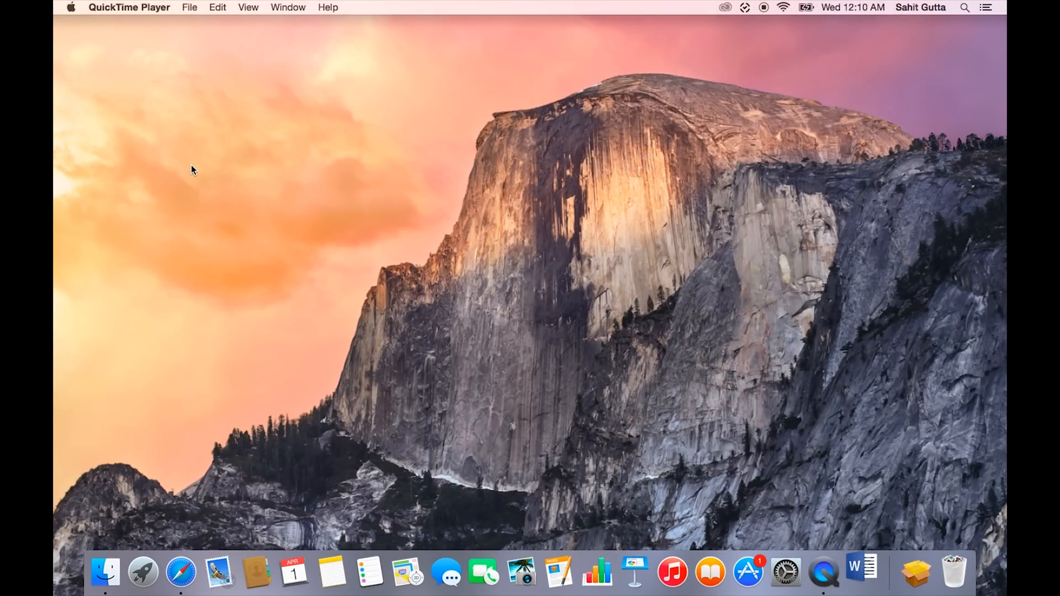
mouse_move(785, 574)
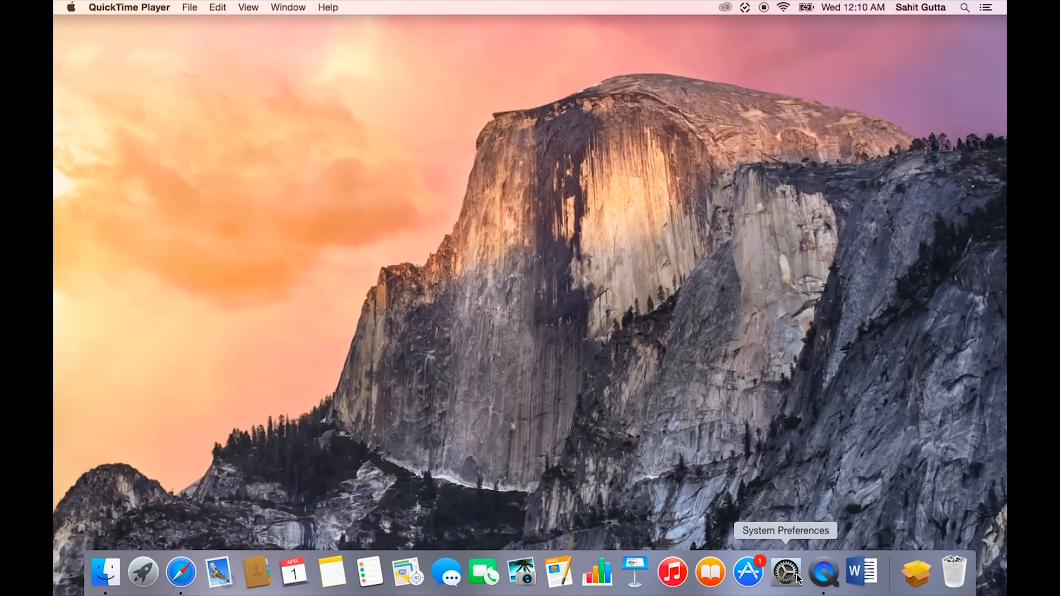
mouse_move(861, 573)
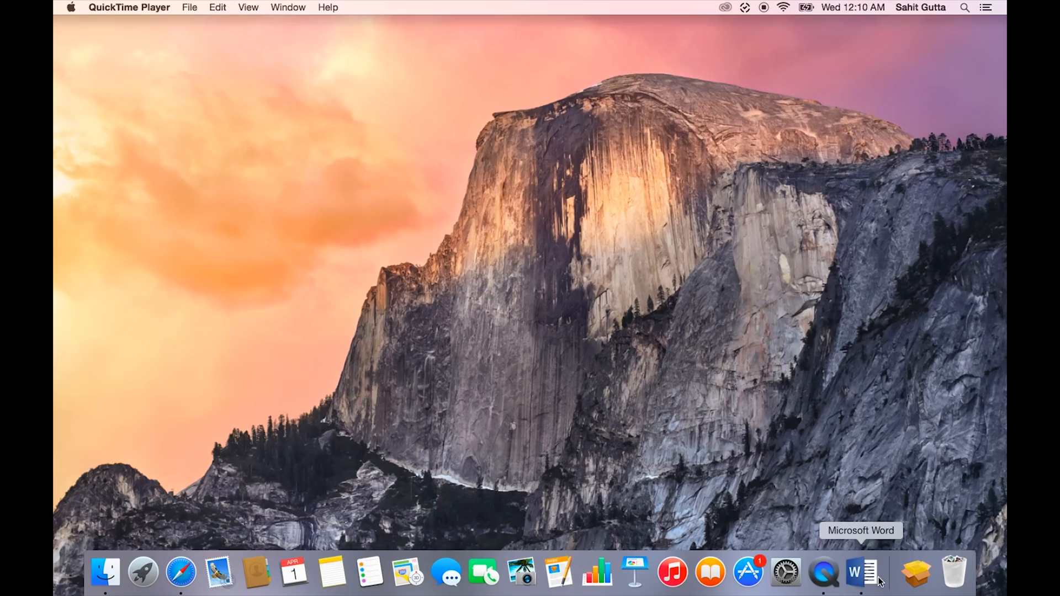
mouse_move(880, 533)
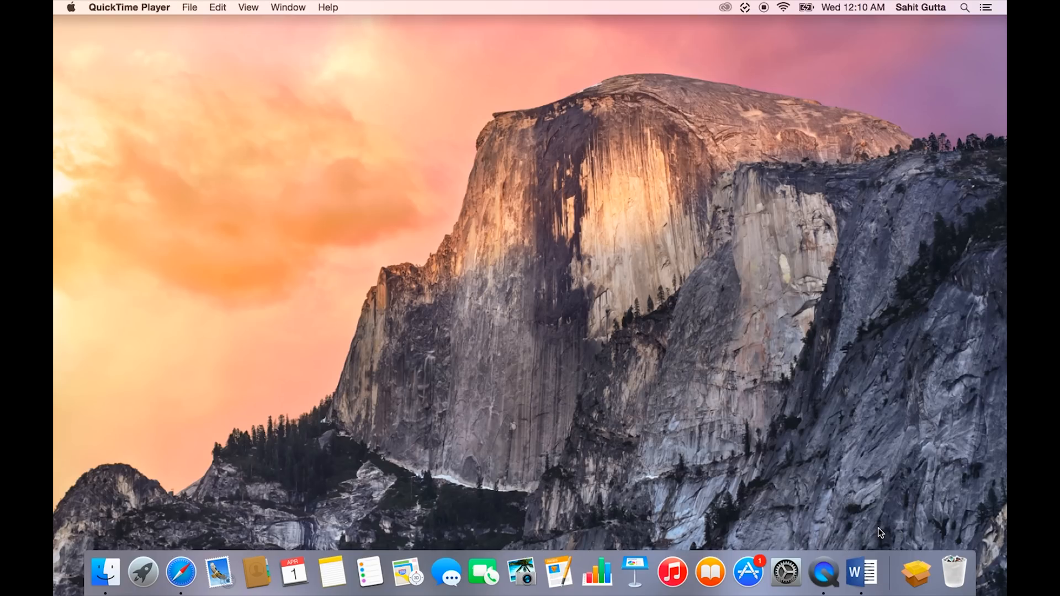
mouse_move(878, 544)
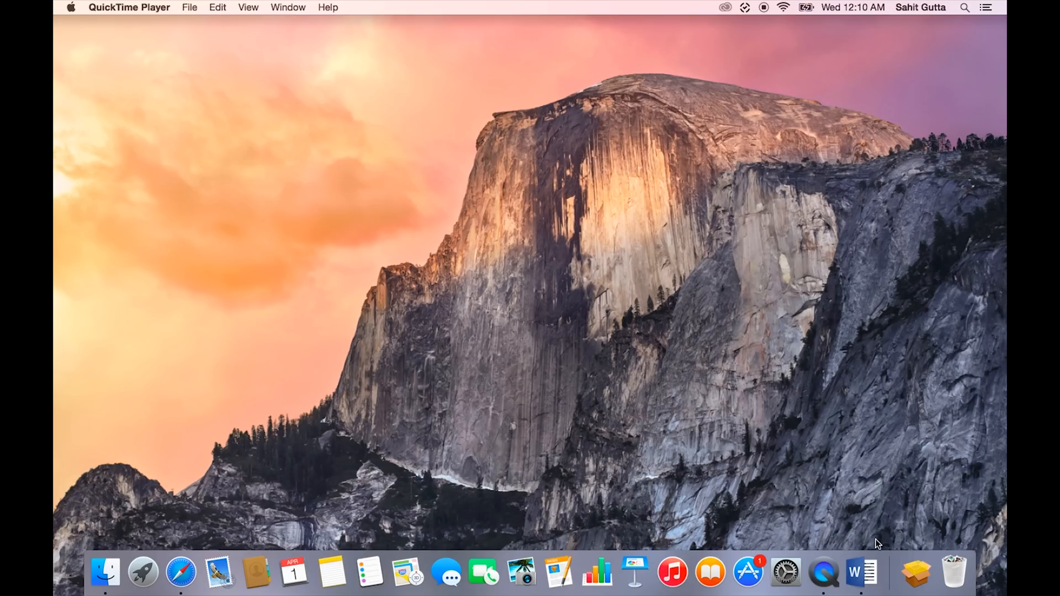
mouse_move(868, 562)
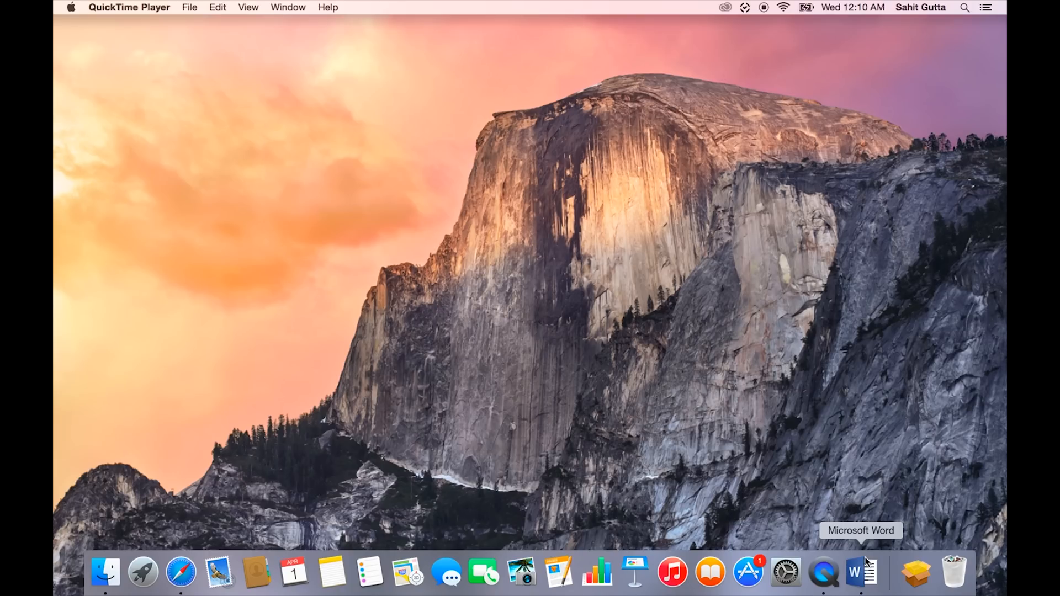
Launch Microsoft Word from the Dock so its document gallery appears
click(859, 574)
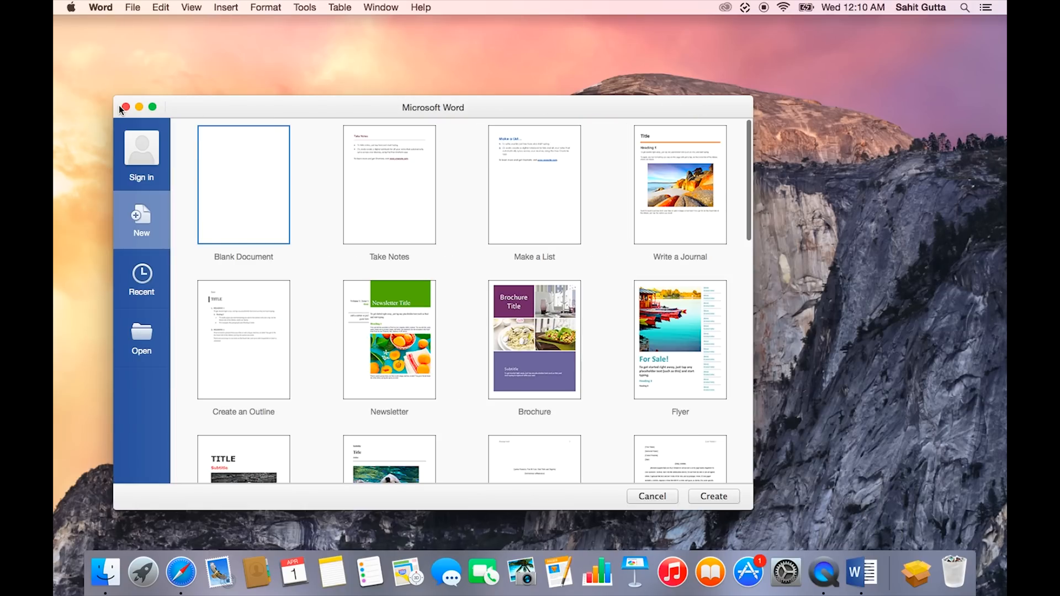
Maximize the template gallery, then cancel it without creating a document
click(153, 108)
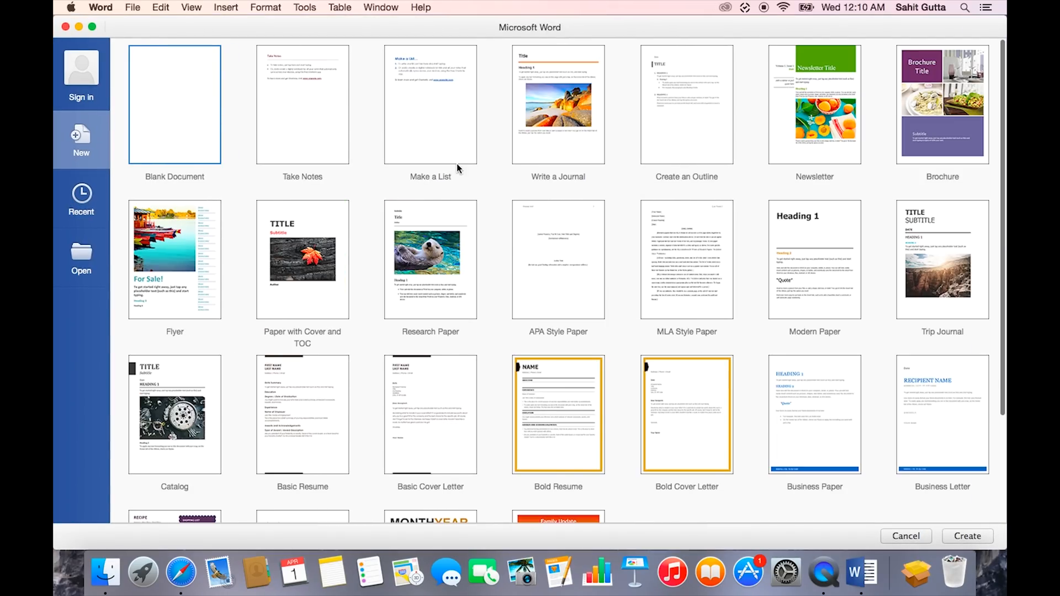
mouse_move(457, 264)
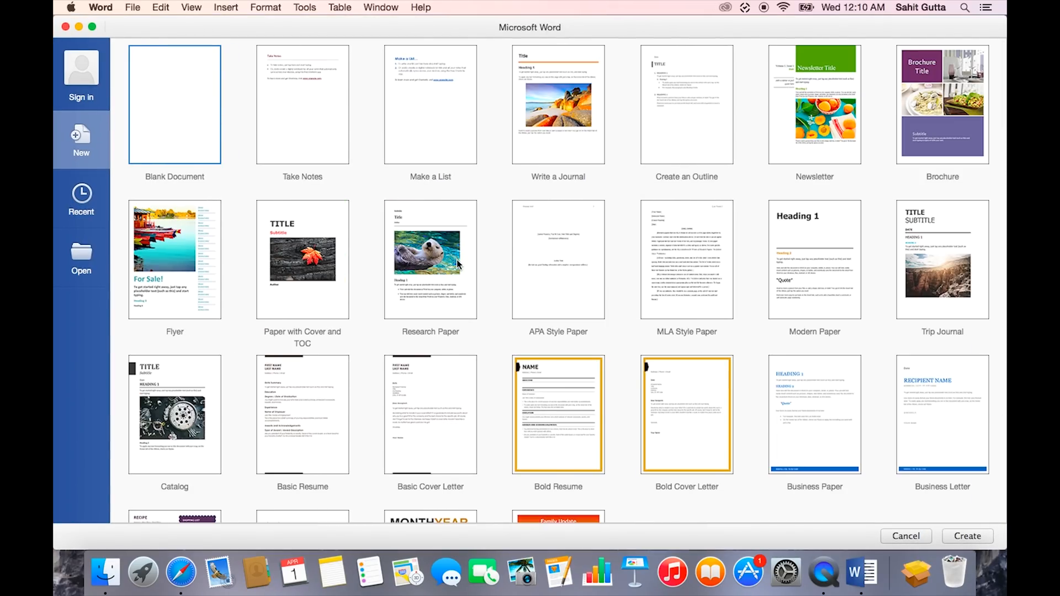
click(905, 536)
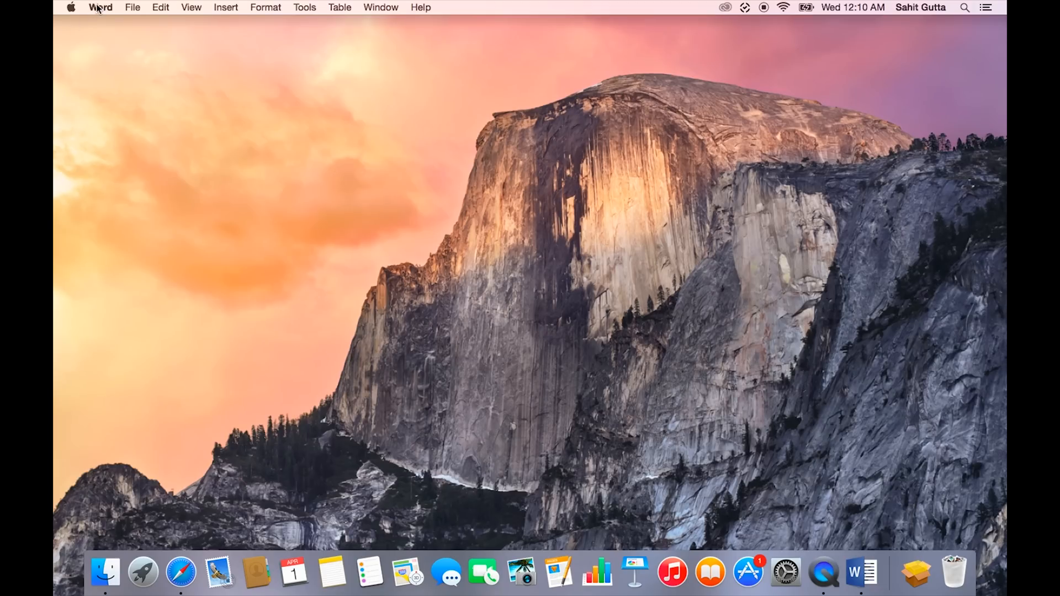
mouse_move(180, 573)
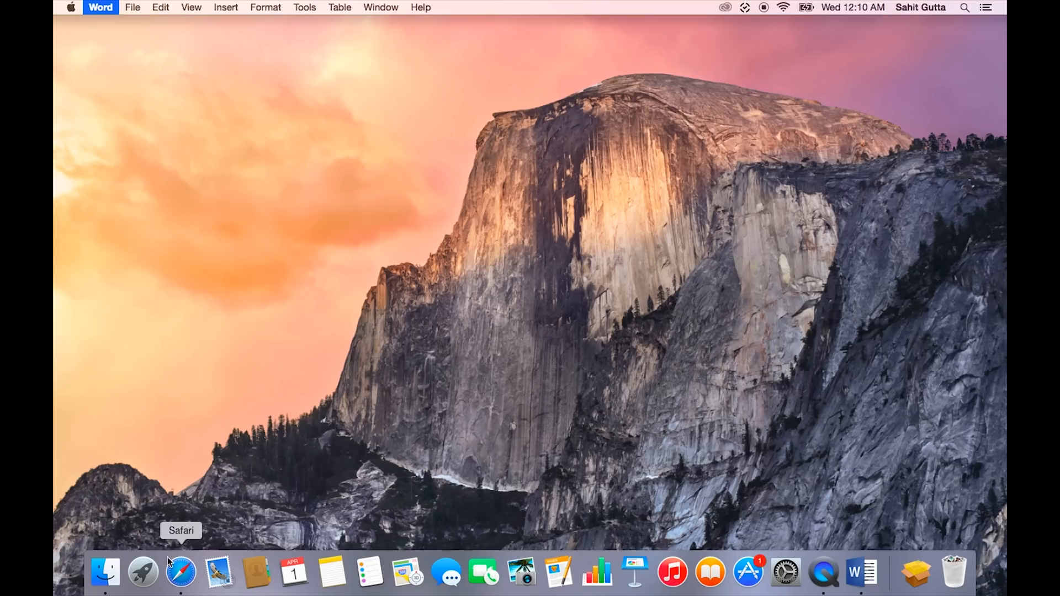